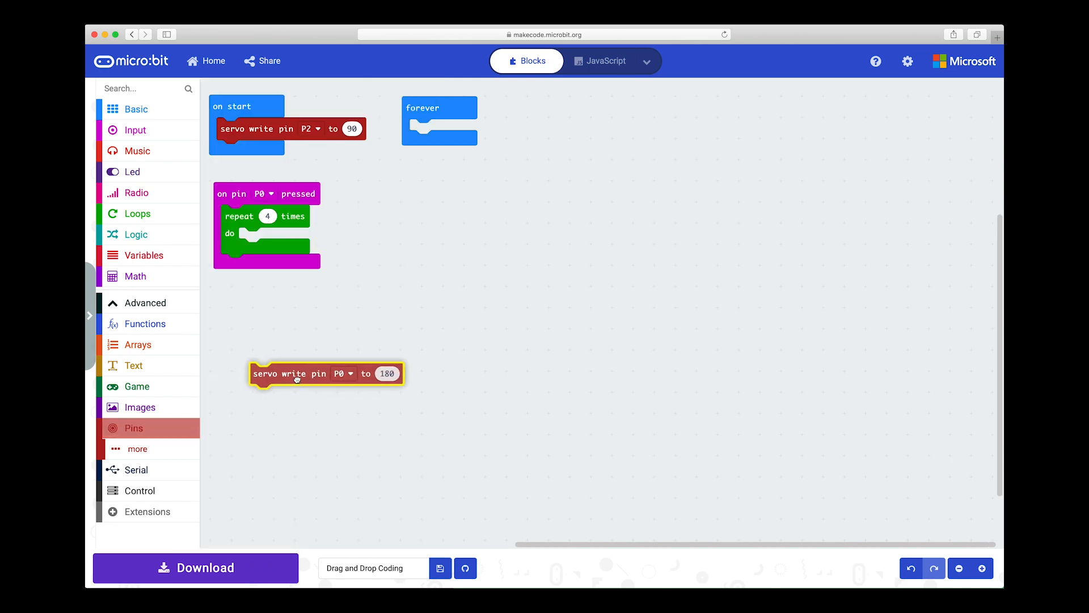
Step: Place the servo write pin P0 to 180 block inside the repeat 4 times loop
drag(326, 374, 314, 238)
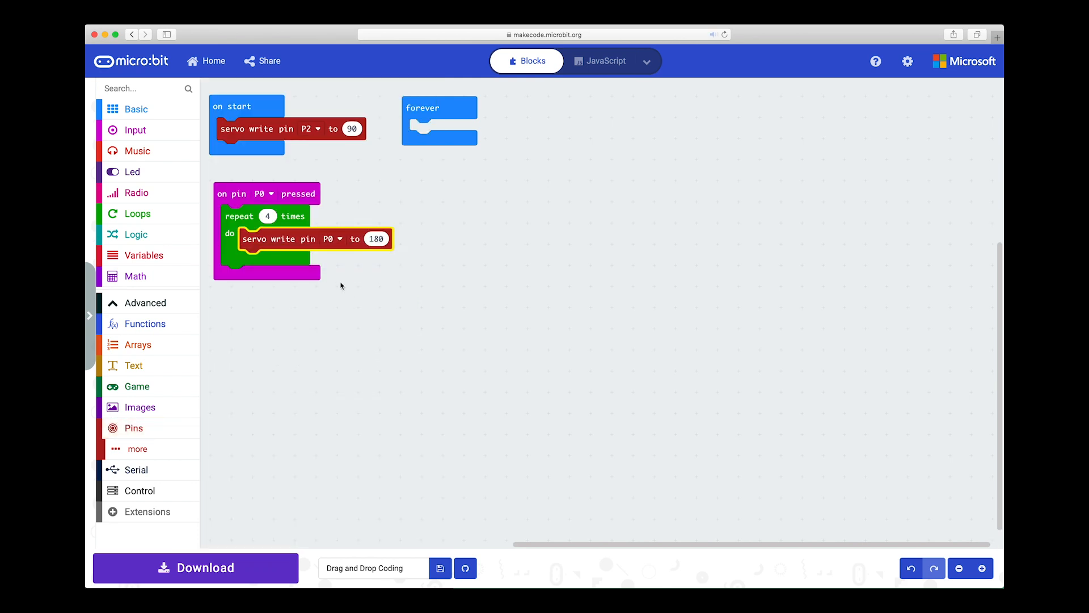